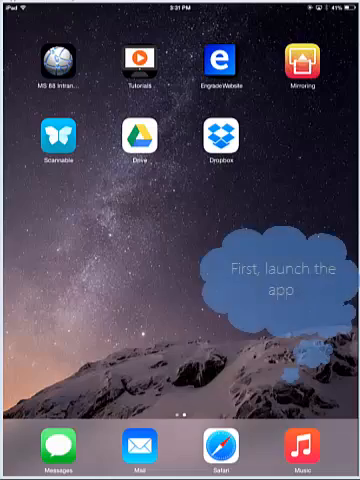
# Step: Launch Scannable and capture the paper document as the first scanned page
pyautogui.click(57, 137)
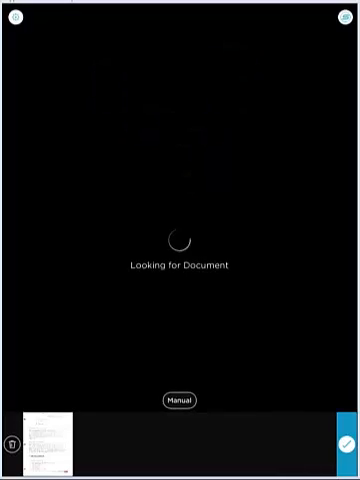
# Step: Check the export file format in Scannable settings, currently set to Auto
pyautogui.click(17, 18)
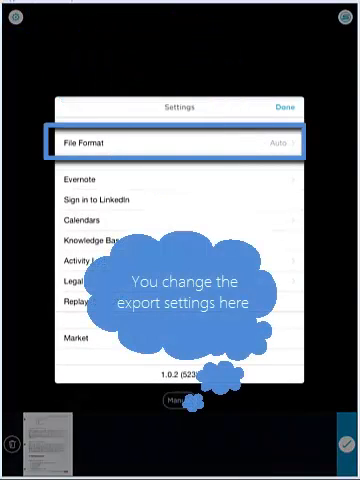
pyautogui.click(180, 142)
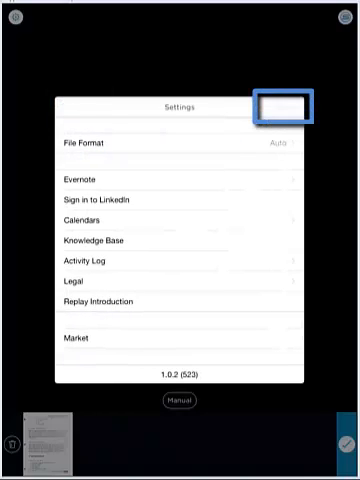
pyautogui.click(289, 107)
pyautogui.write('Te')
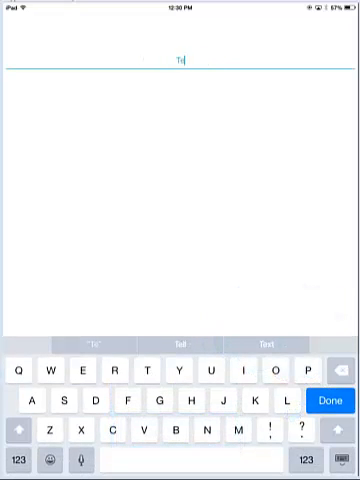
# Step: Type 'Tech Plan' as the scanned document's title
pyautogui.write('ch')
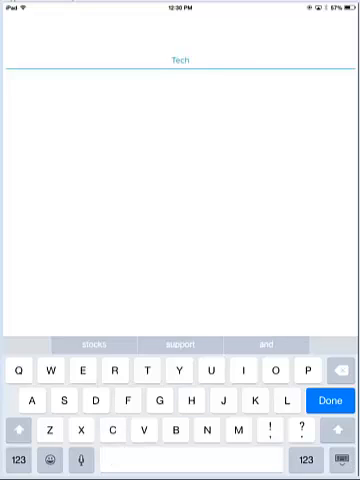
pyautogui.write('Plan')
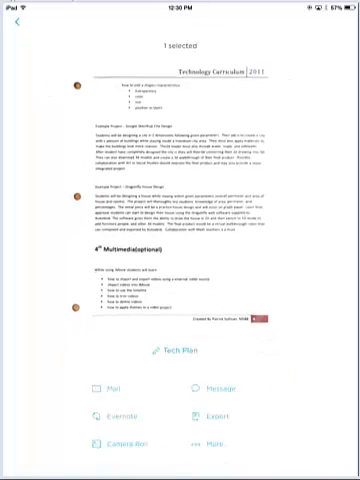
# Step: Share the Tech Plan scan through the share sheet's More apps to Google Drive
pyautogui.click(205, 433)
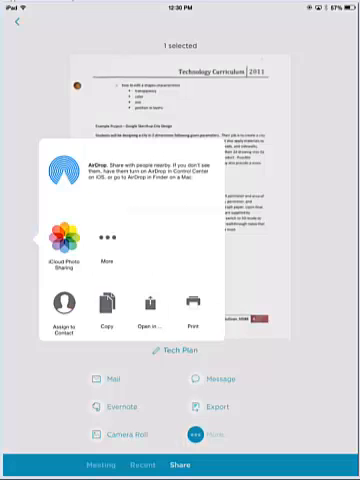
pyautogui.click(148, 306)
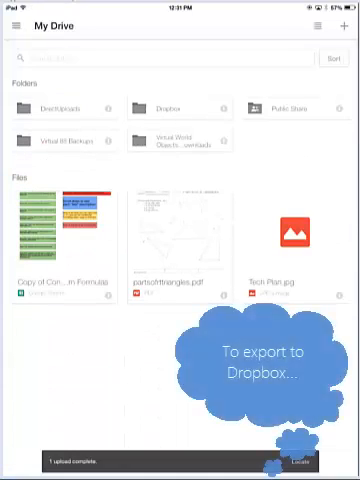
# Step: Confirm Tech Plan.jpg is in My Drive and return to Scannable
pyautogui.press('home')
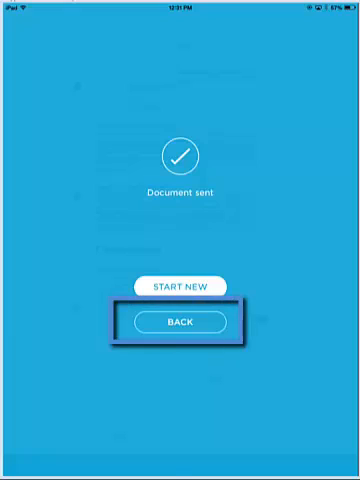
# Step: Return to the Tech Plan scan and choose Dropbox from its share sheet
pyautogui.click(181, 322)
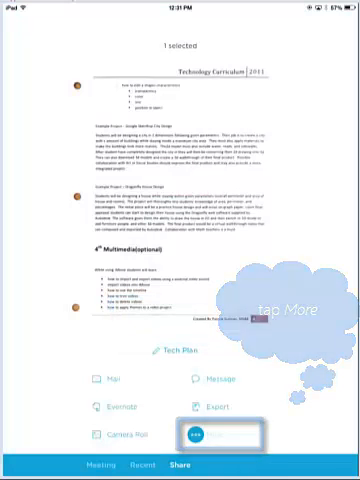
pyautogui.click(196, 434)
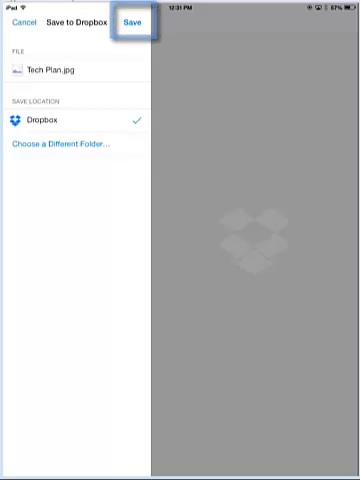
# Step: Save Tech Plan.jpg into Dropbox
pyautogui.click(121, 23)
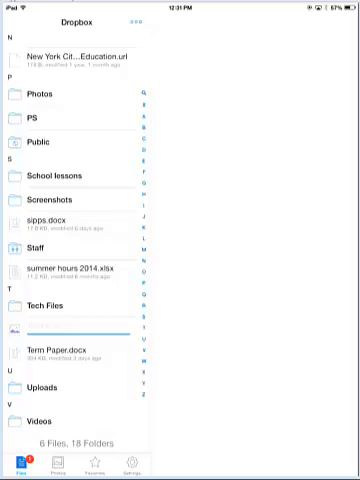